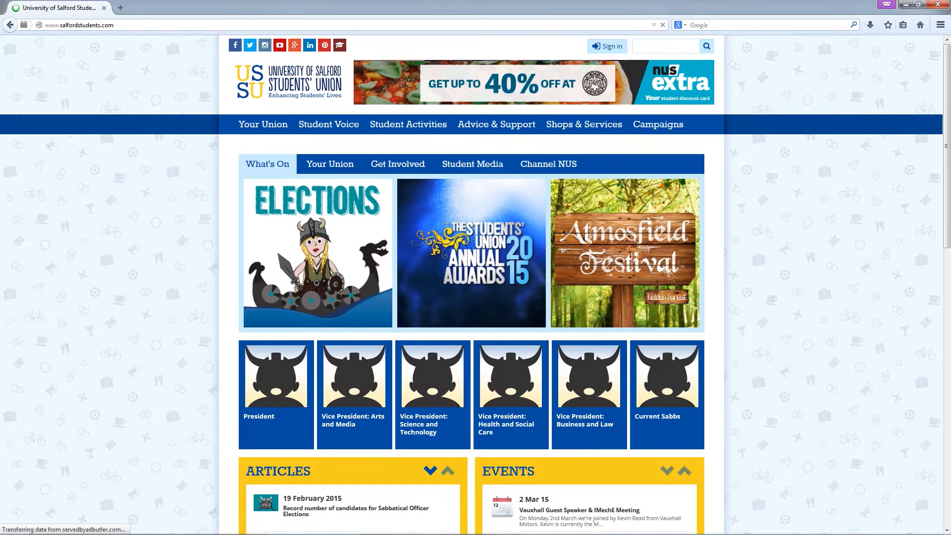
left_click(330, 164)
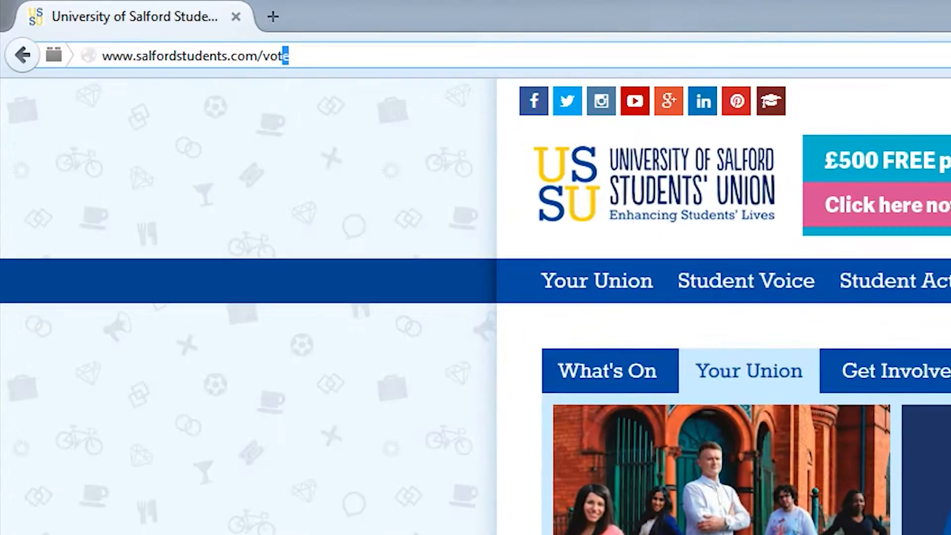
key("Enter")
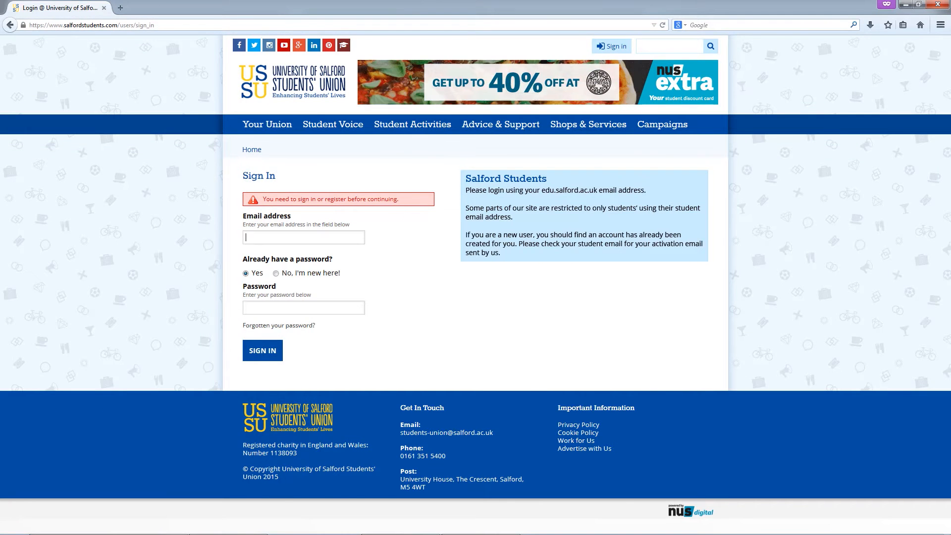
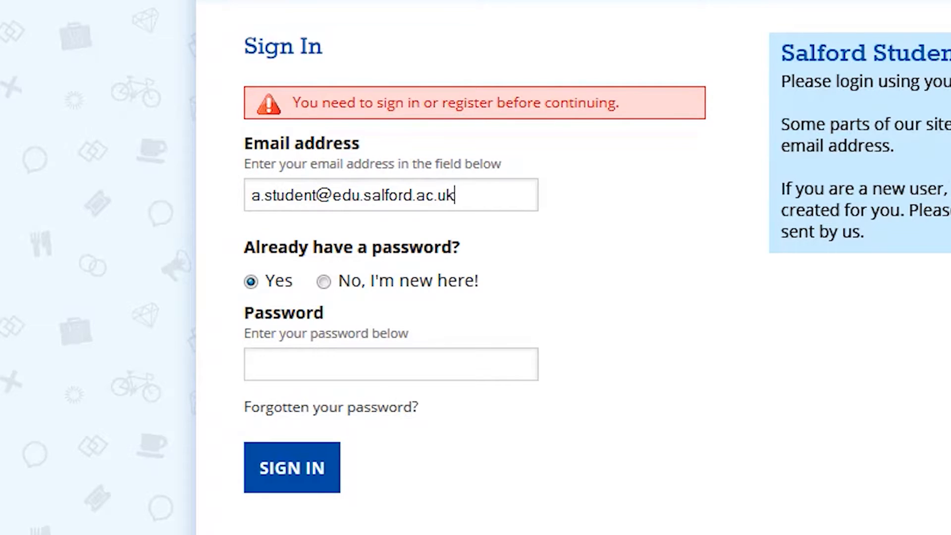
left_click(324, 281)
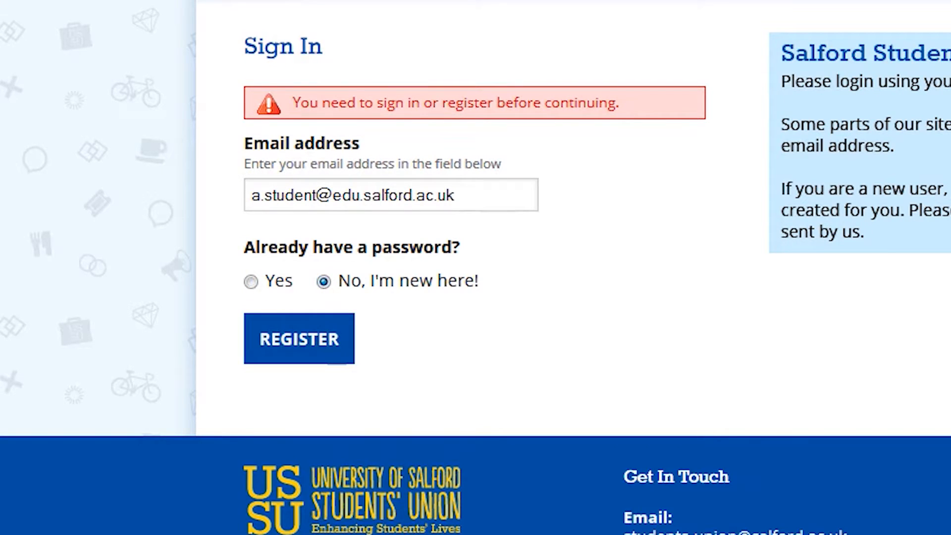
left_click(251, 281)
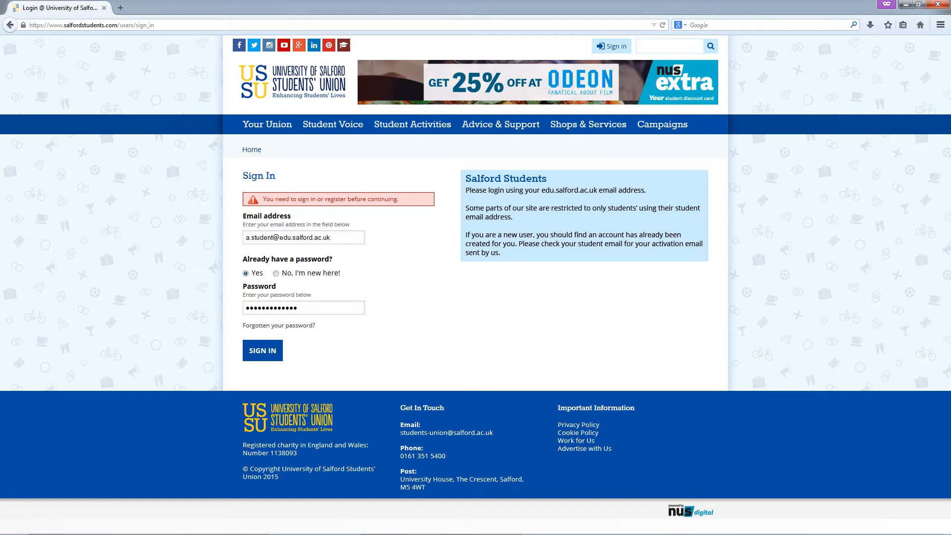
left_click(262, 351)
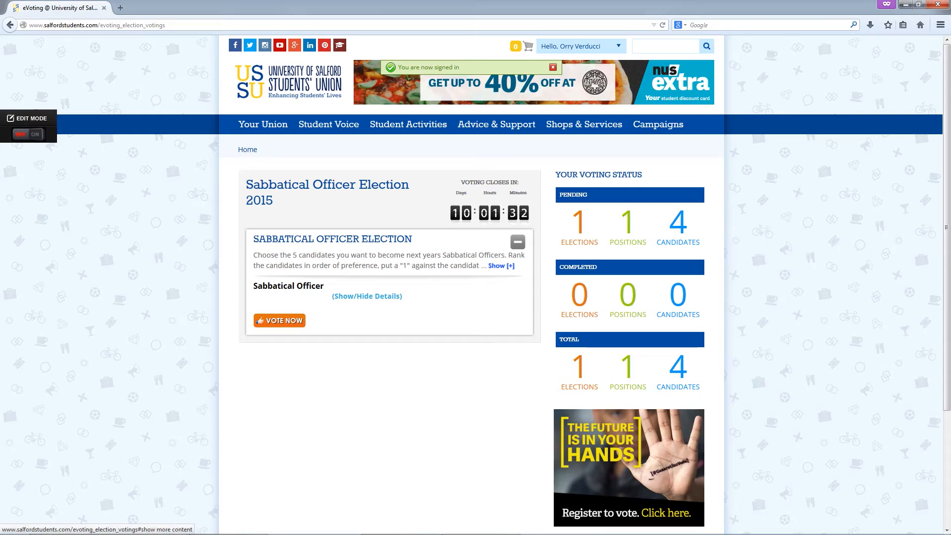
Expand the election description and details to show responsibilities and the four candidates
left_click(501, 266)
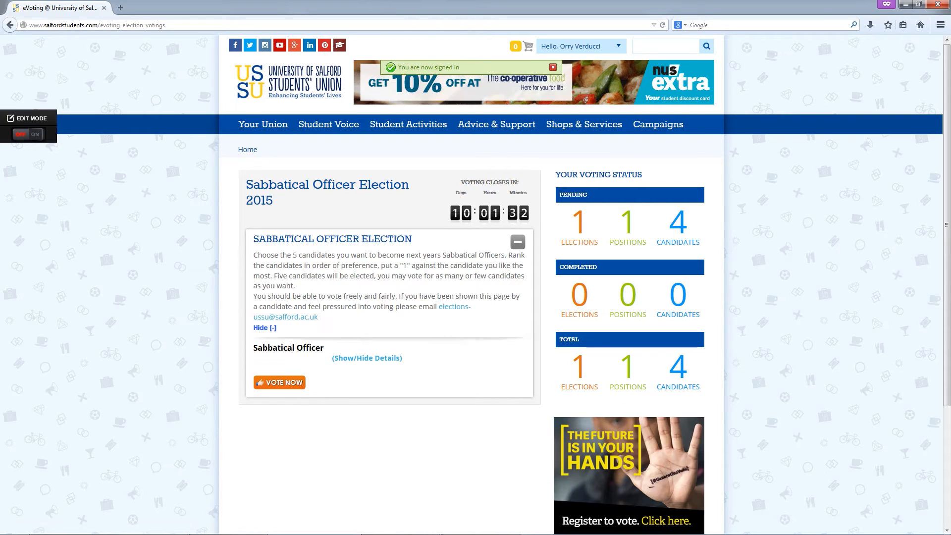
left_click(366, 357)
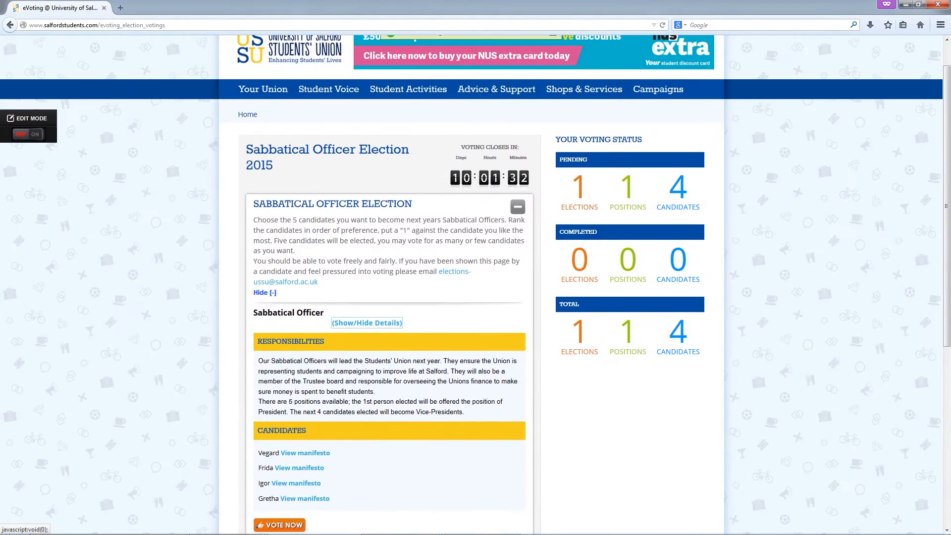
scroll("down", 3)
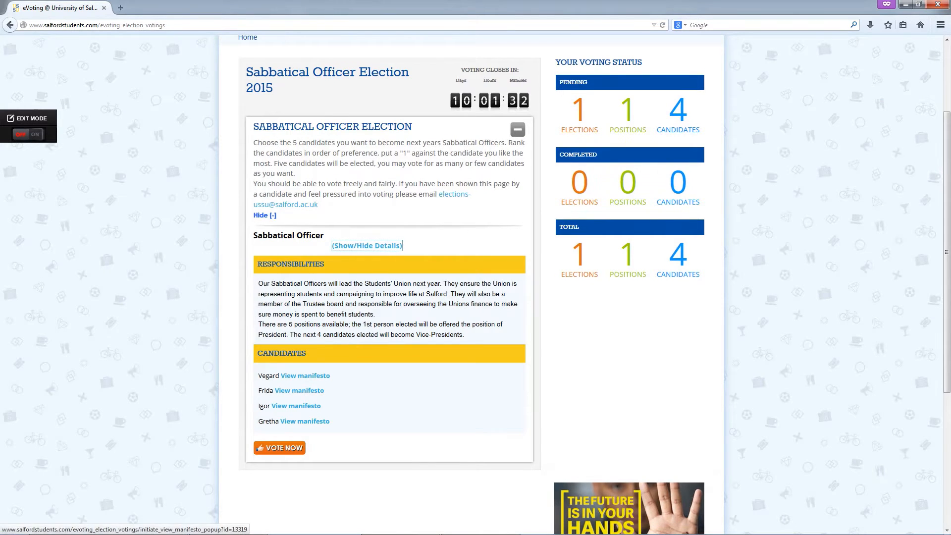
View Vegard's and Frida's manifestos, then start the ballot with VOTE NOW
left_click(305, 375)
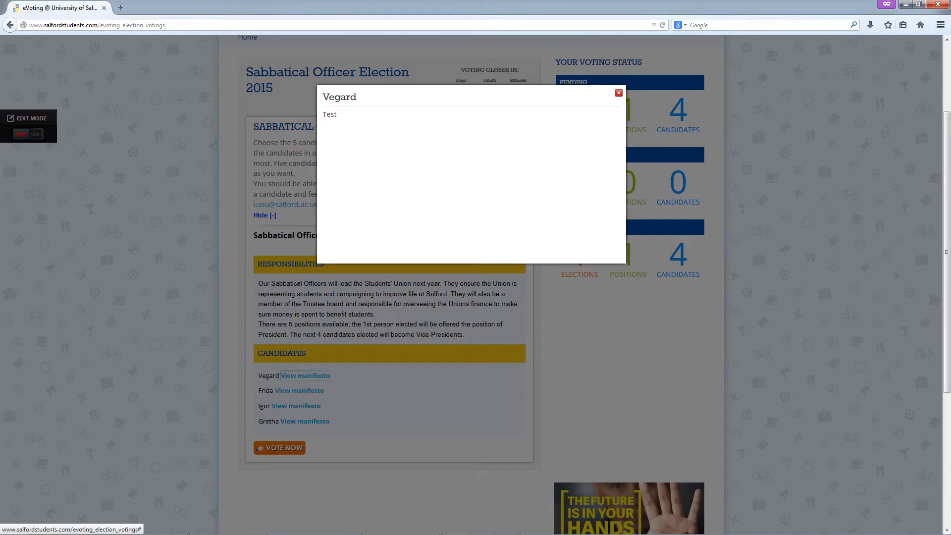
left_click(299, 390)
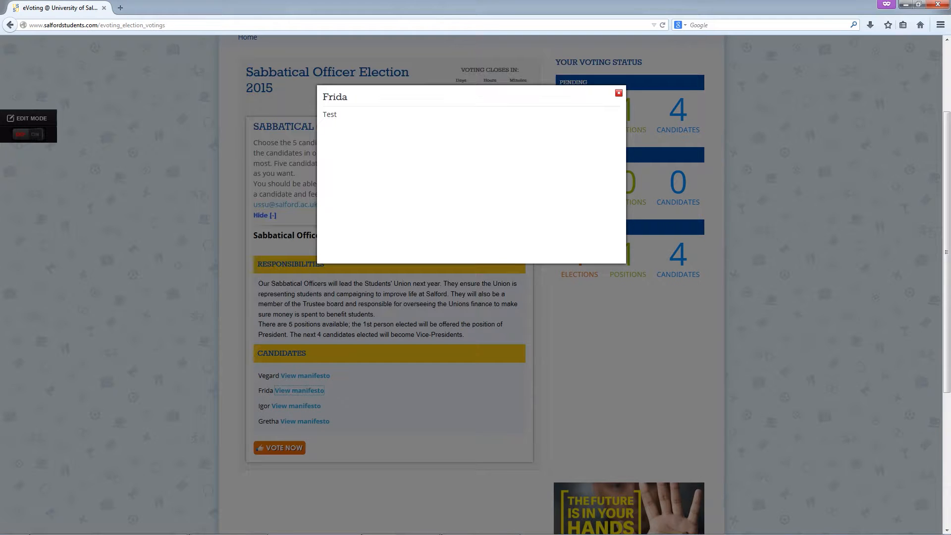
left_click(619, 92)
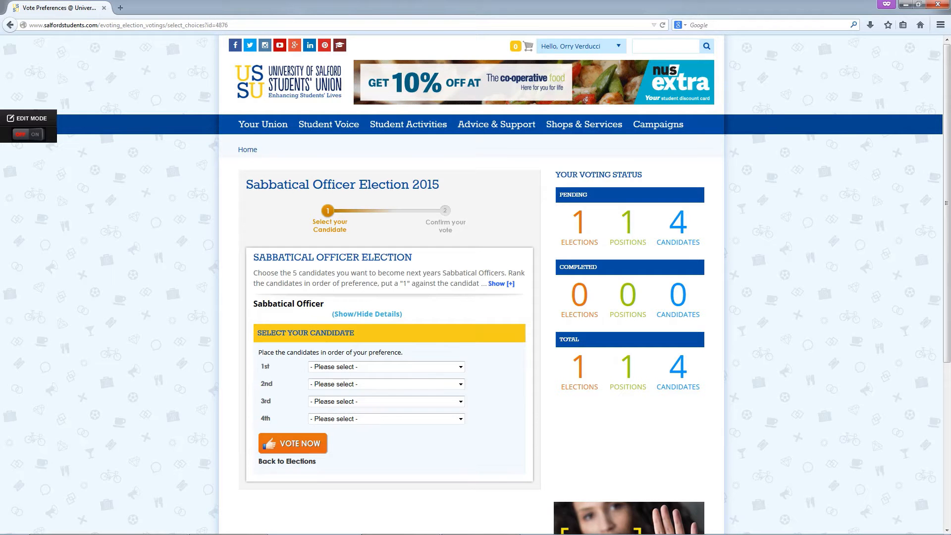
Set preferences: Vegard 1st, Frida 2nd, Igor 3rd, Gretha 4th
left_click(384, 367)
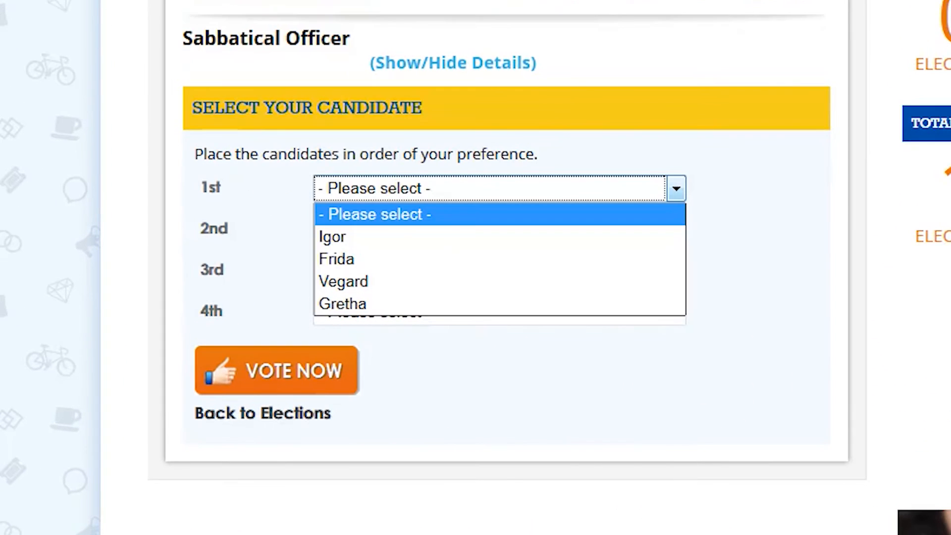
mouse_move(343, 281)
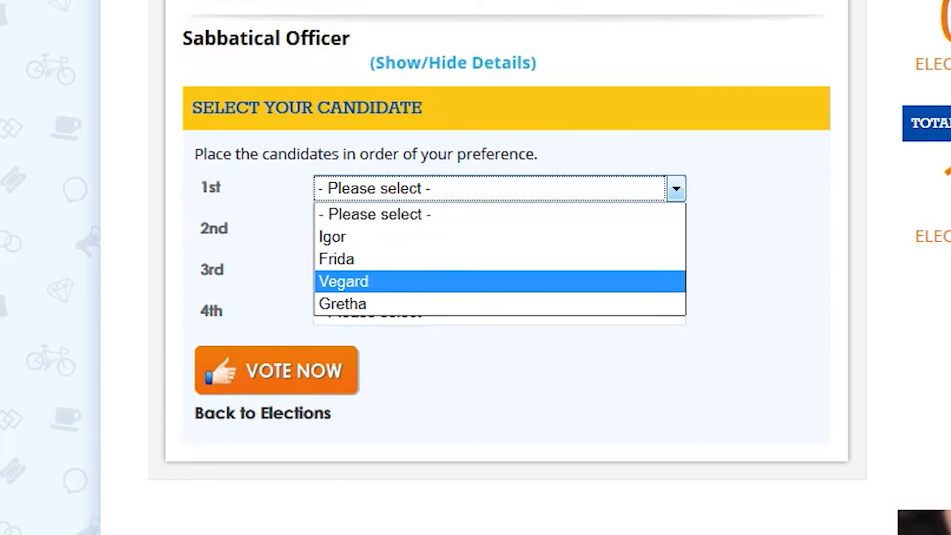
left_click(342, 280)
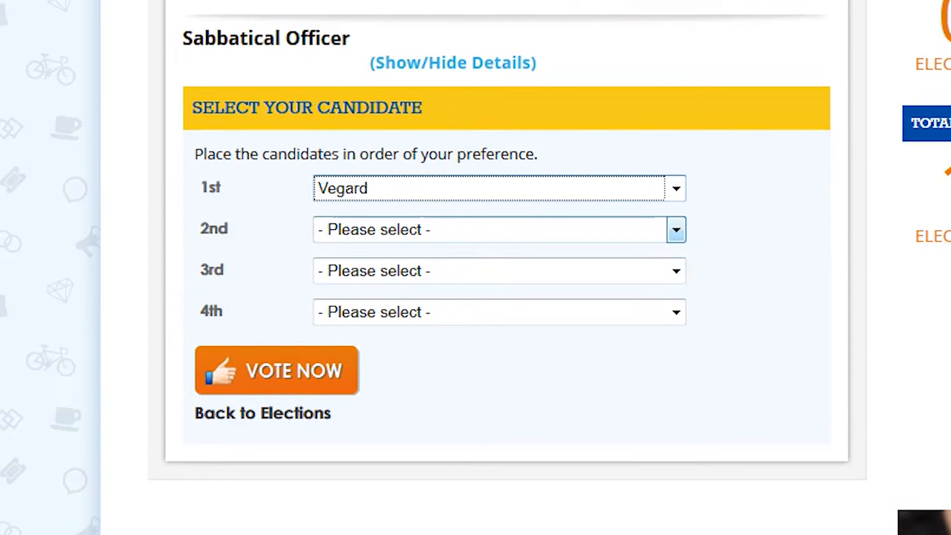
left_click(498, 229)
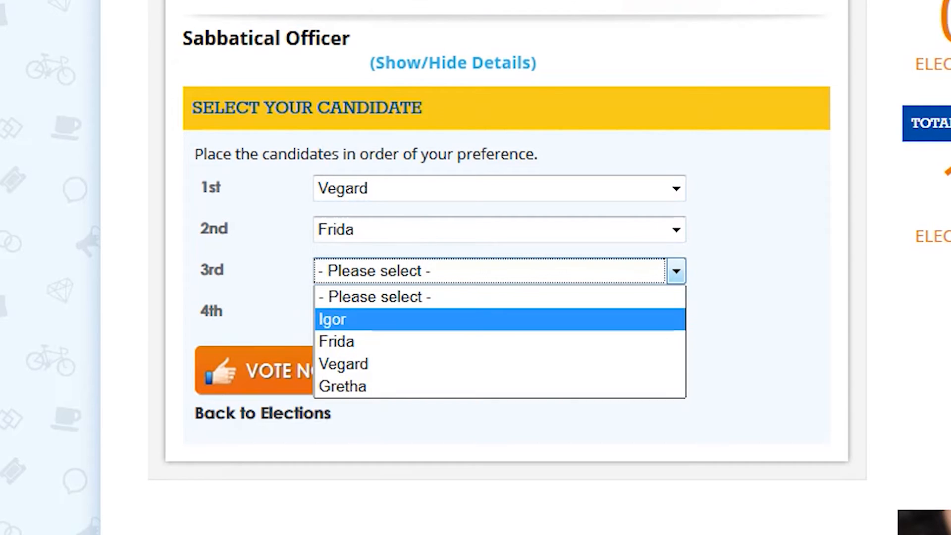
left_click(333, 319)
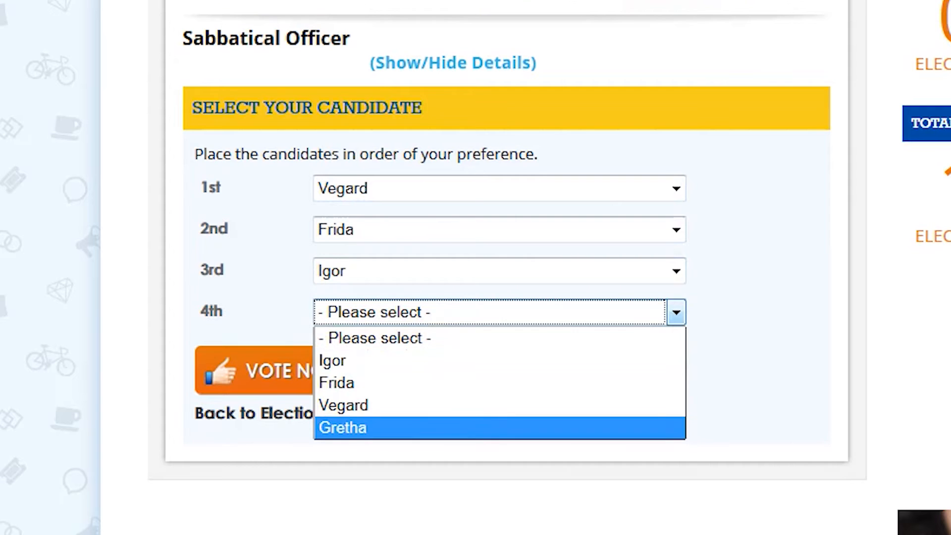
left_click(343, 427)
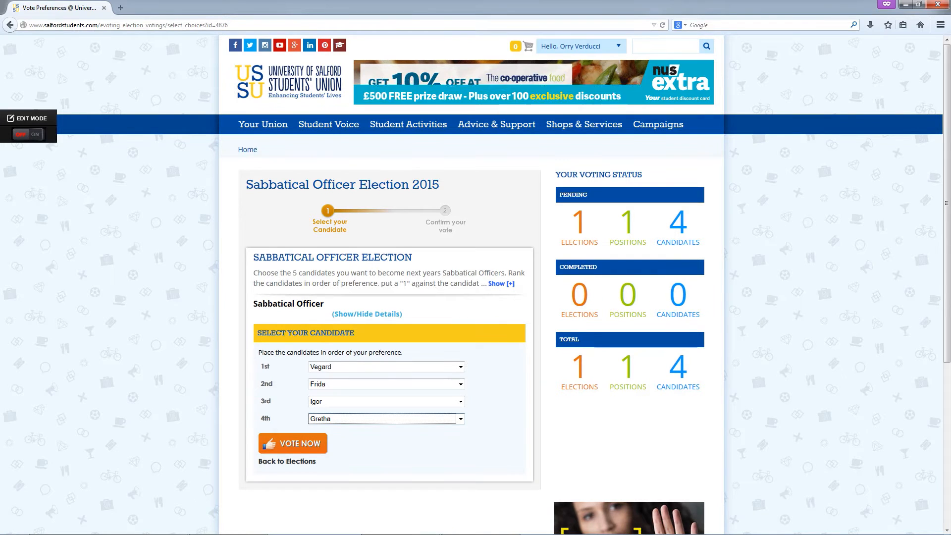
Submit the ranked ballot for review and confirm the vote
left_click(292, 443)
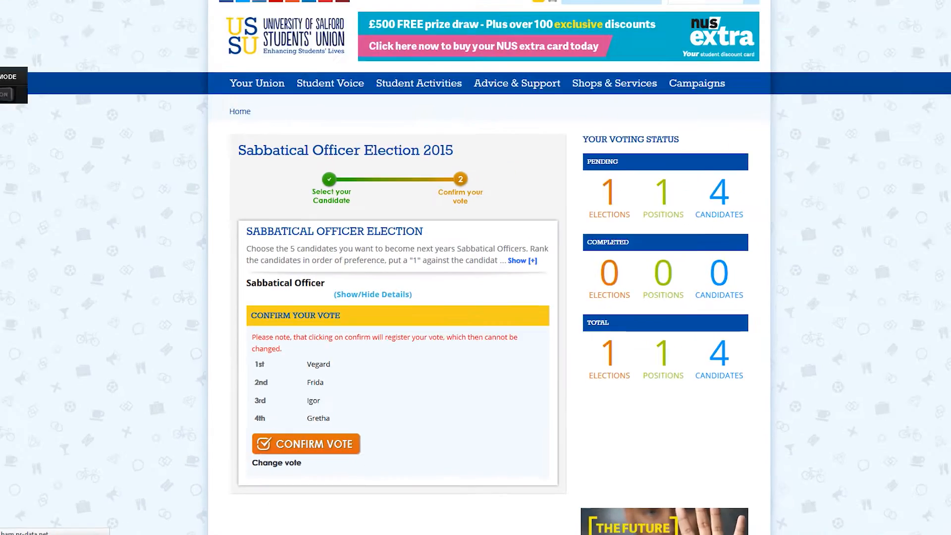
left_click(305, 444)
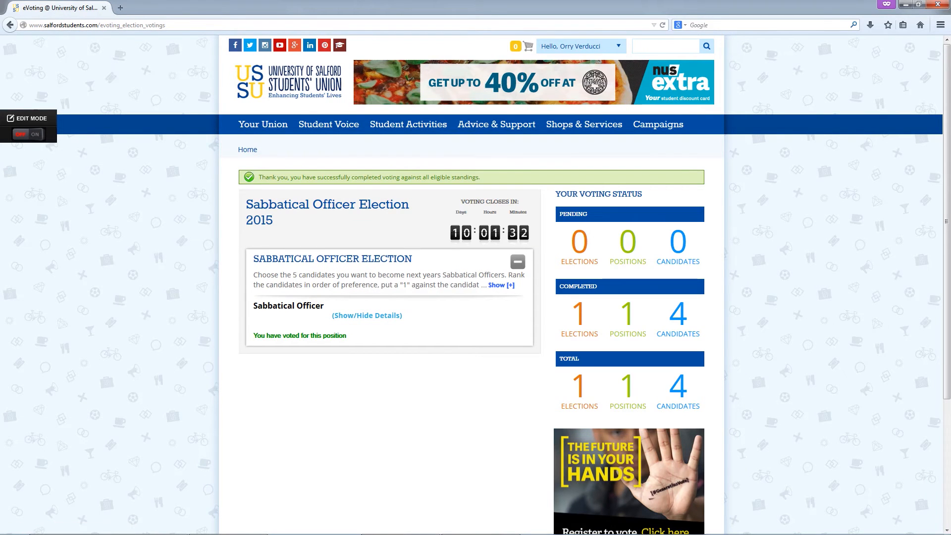